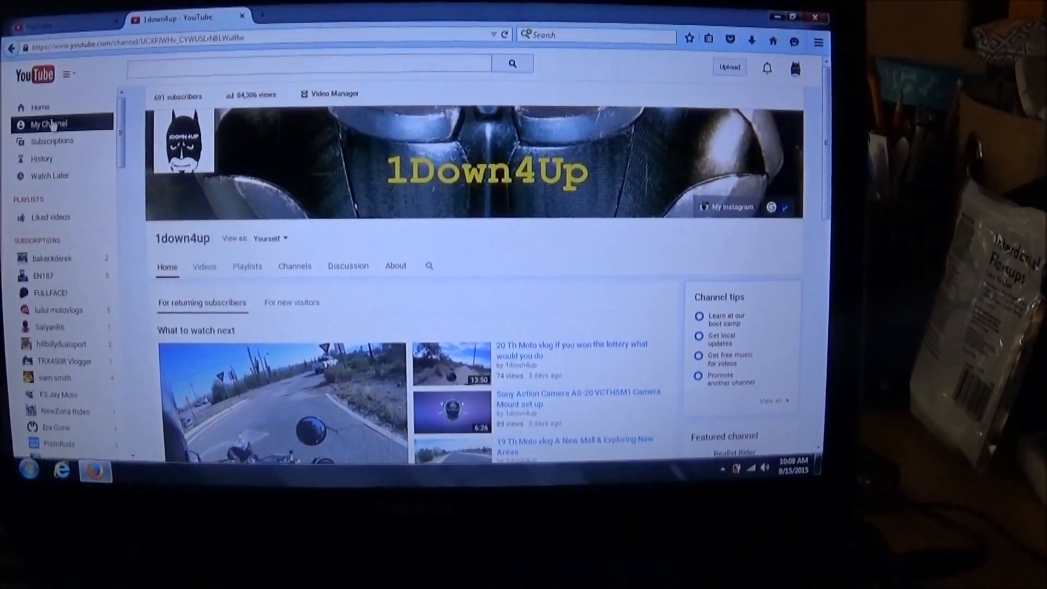
Scroll down the 1down4up channel page before switching to a new tab
scroll(down, 3)
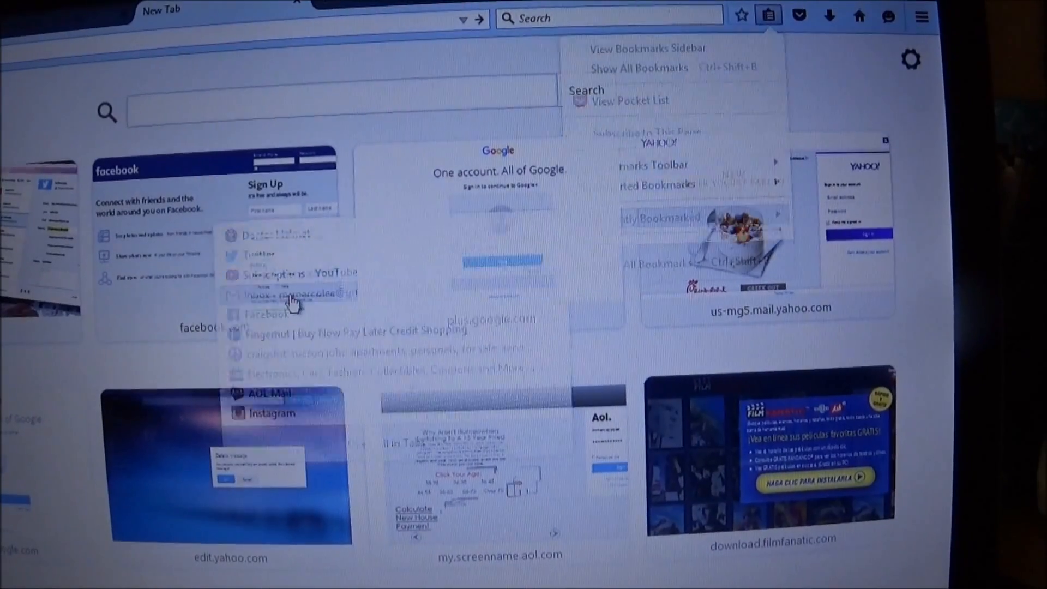
Load the YouTube account settings Overview from the bookmarked link
click(290, 292)
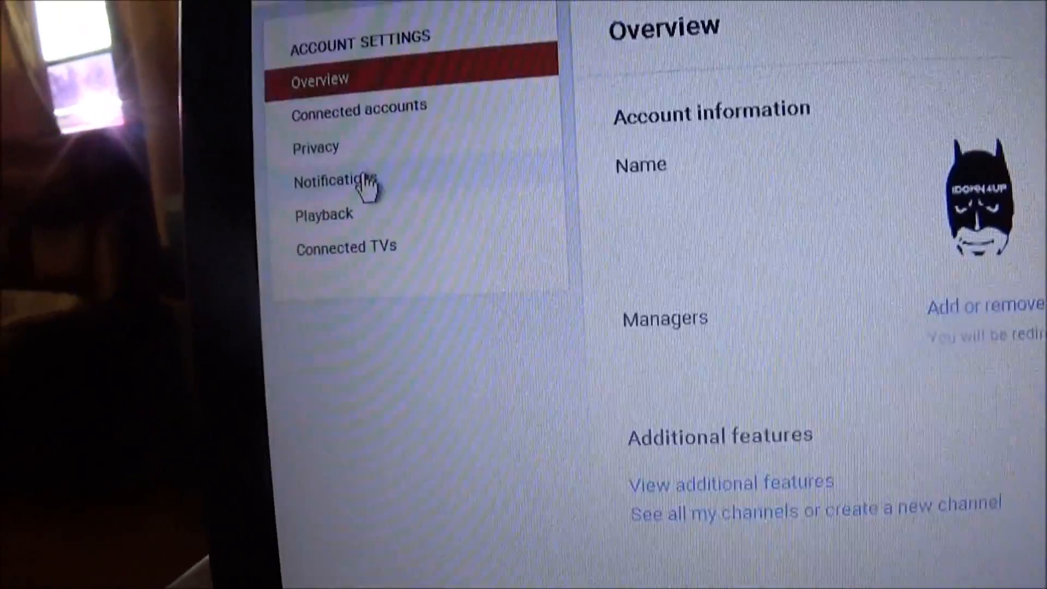
Show the Notifications settings and review the Channel subscriptions options
click(340, 181)
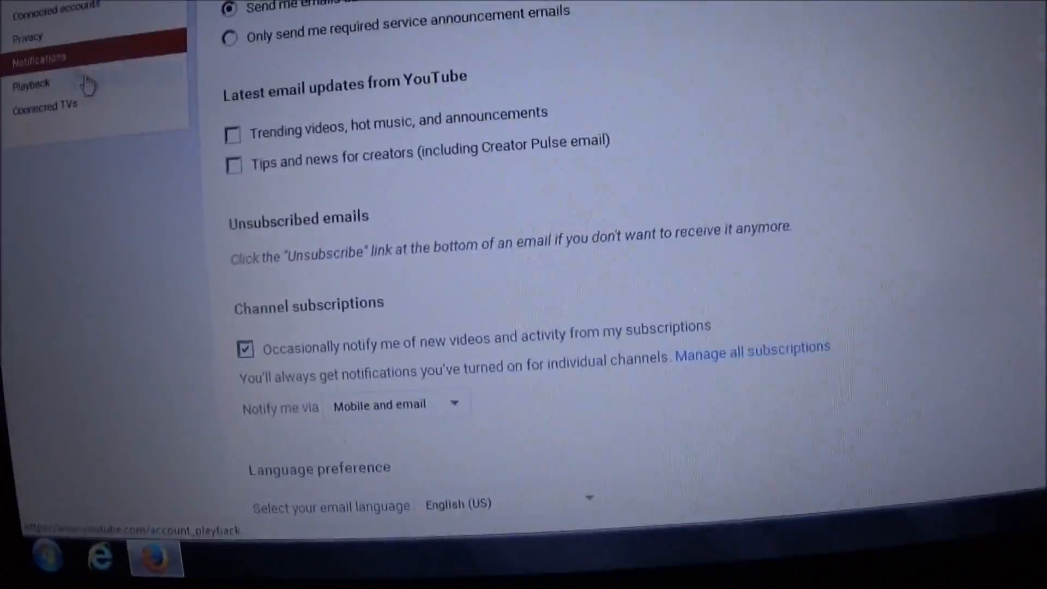
scroll(down, 3)
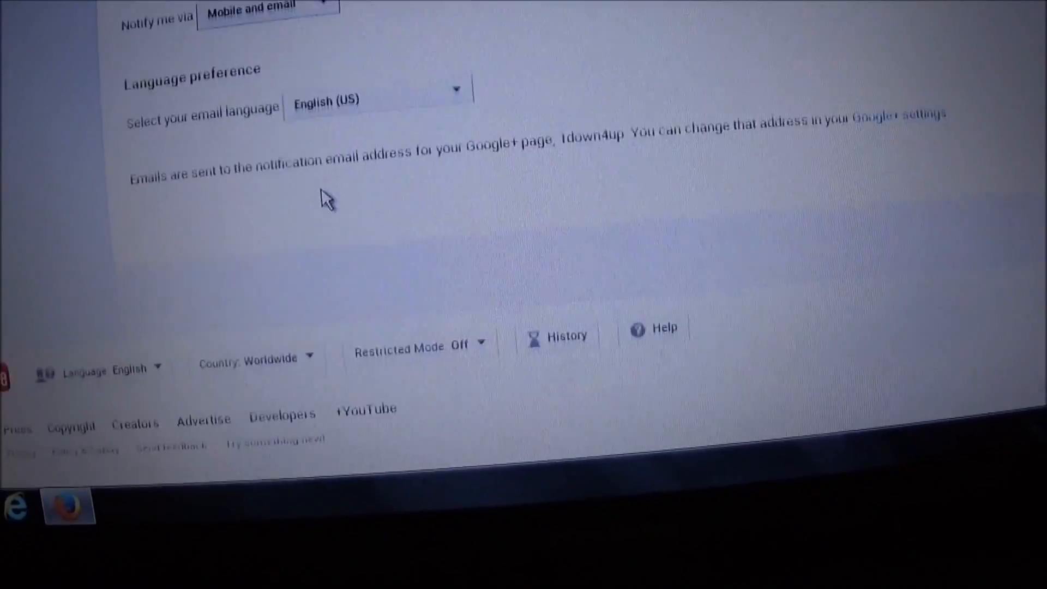
scroll(up, 3)
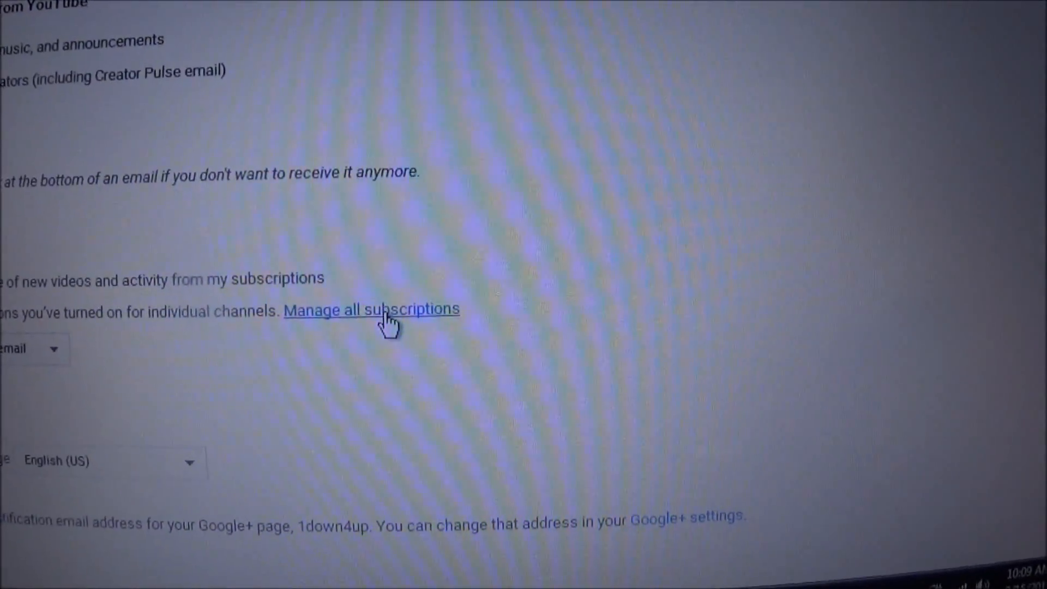
From Manage all subscriptions, enable all notifications for 1.21 Jiggawatz and save
click(371, 309)
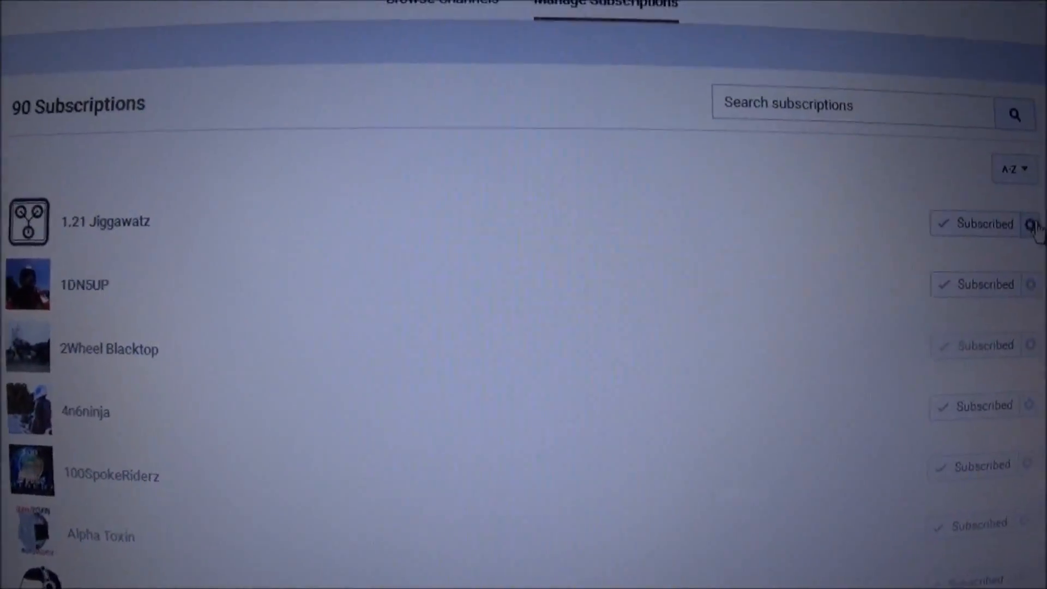
click(1031, 224)
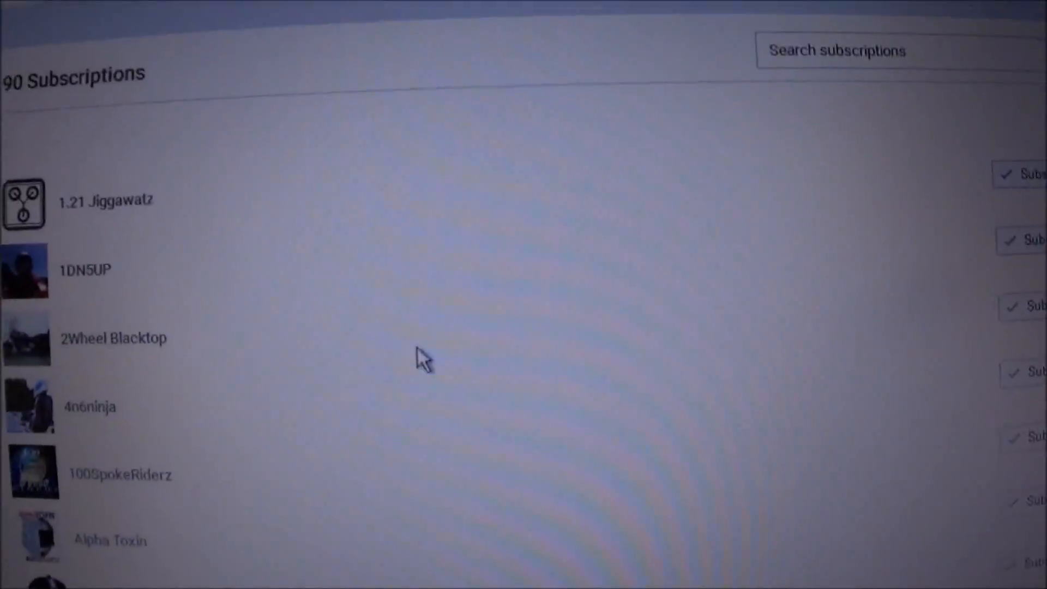
scroll(down, 3)
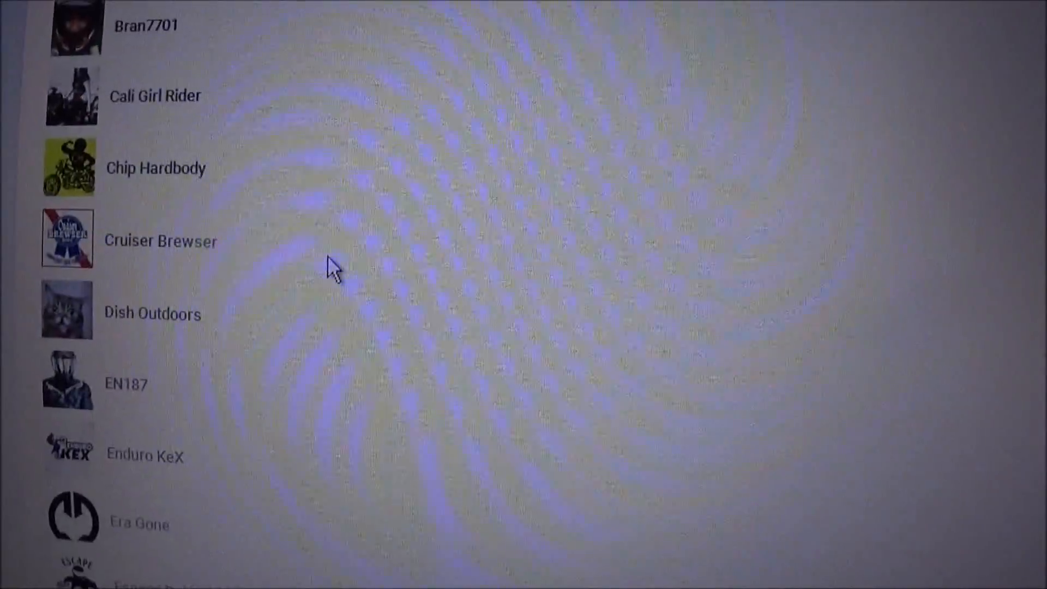
scroll(down, 3)
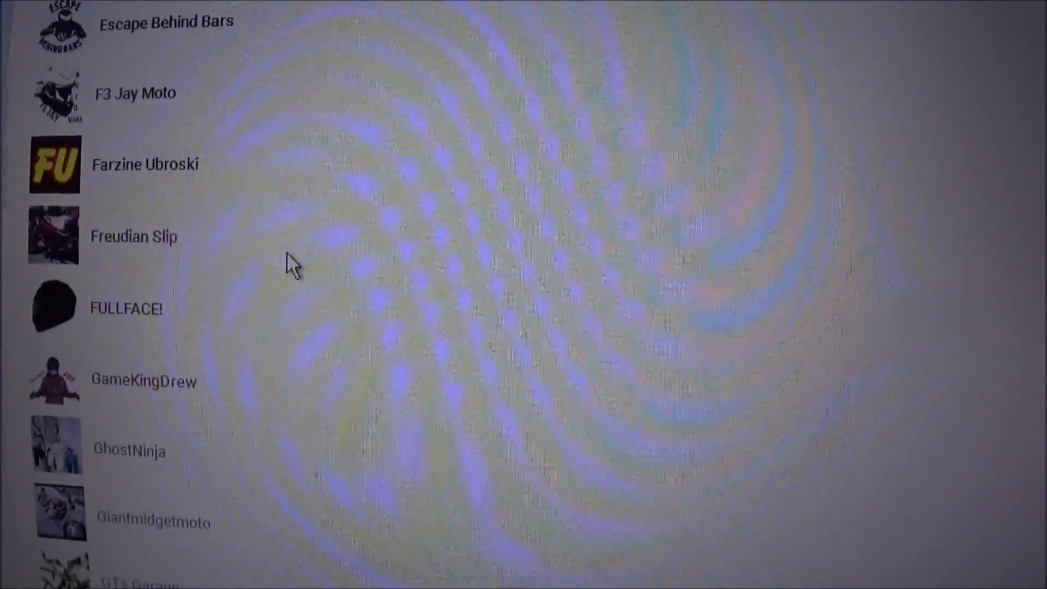
scroll(down, 3)
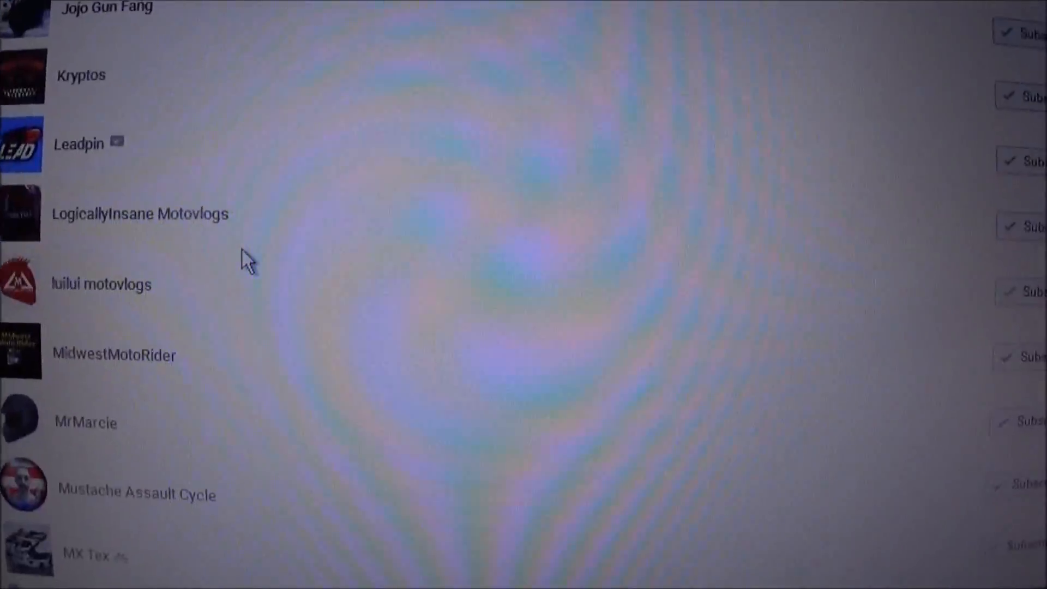
scroll(down, 3)
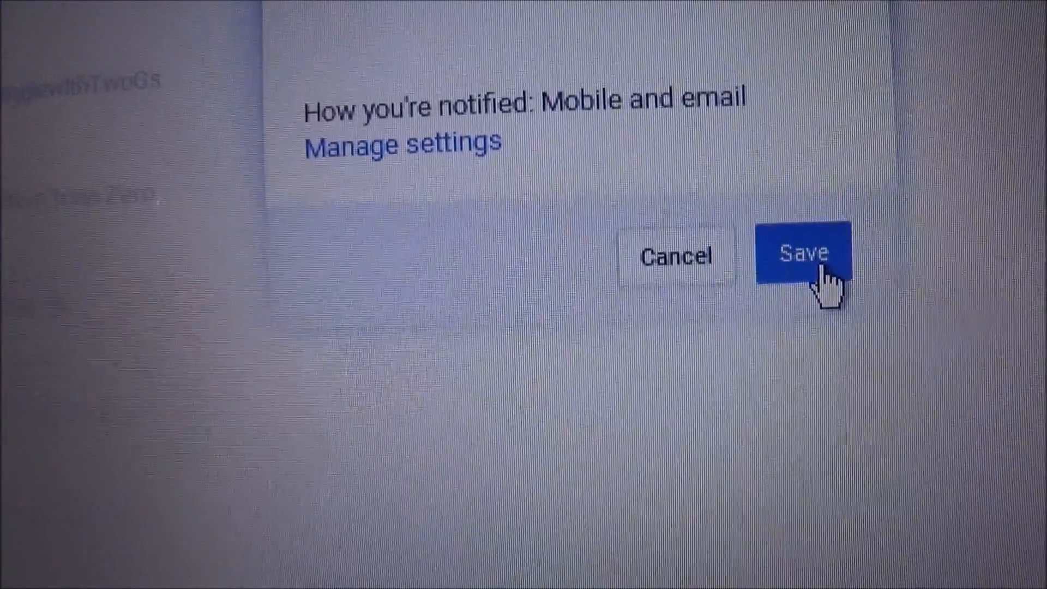
click(805, 254)
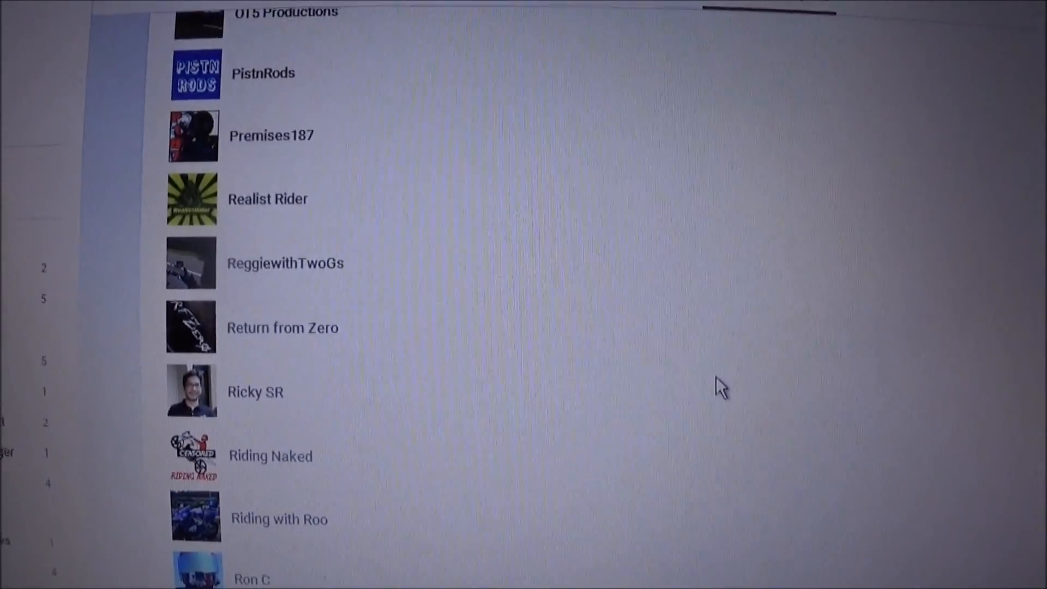
Enable and save all notifications for the Riding with Roo channel
scroll(down, 3)
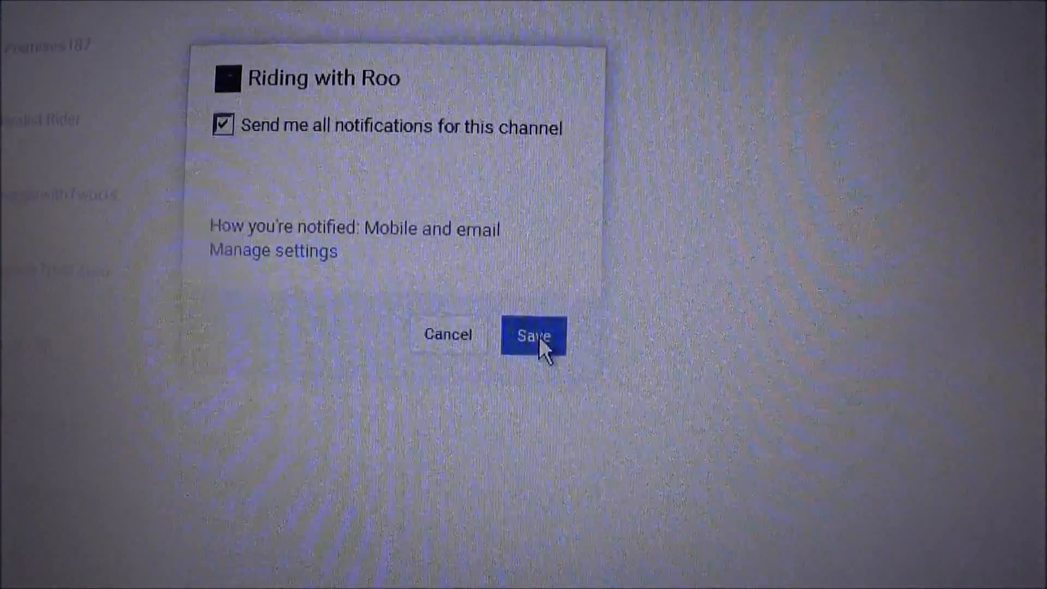
click(533, 335)
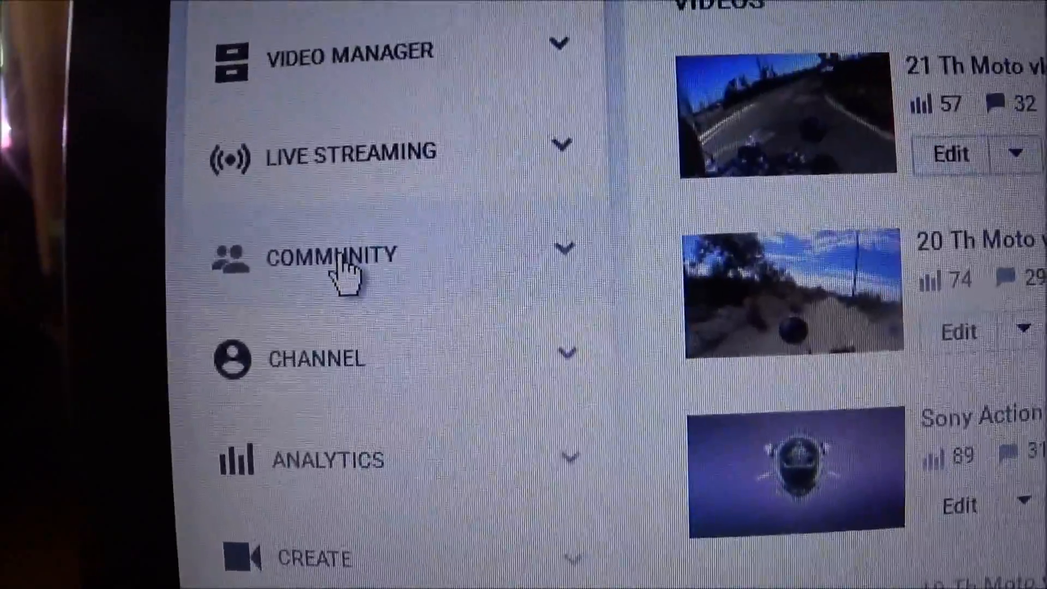
Scroll the Creator Studio dashboard toward the Community comments section
scroll(down, 3)
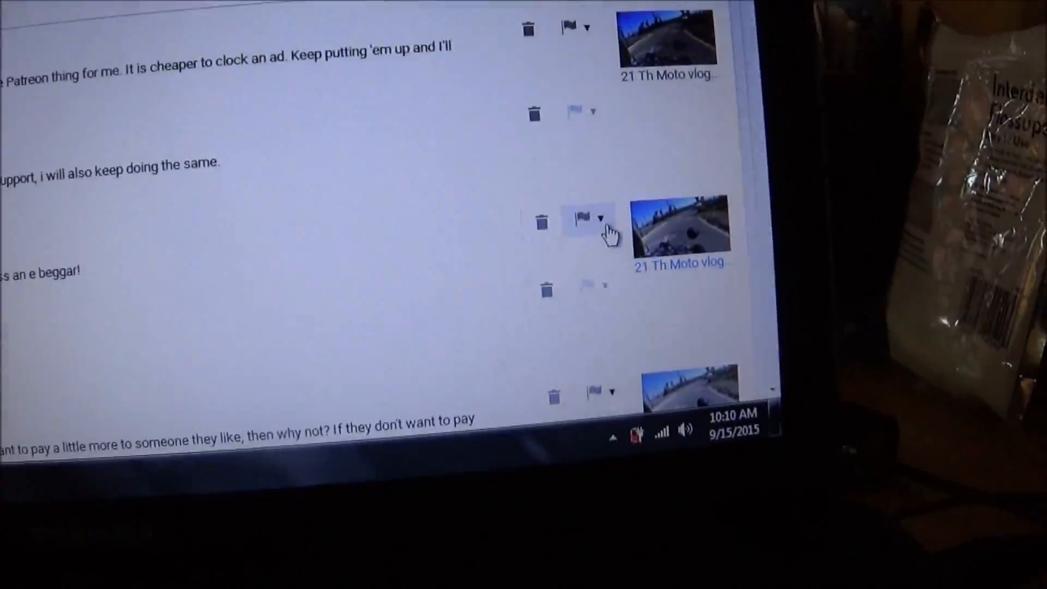
Set the first commenter to Always approve comments from this user
scroll(down, 3)
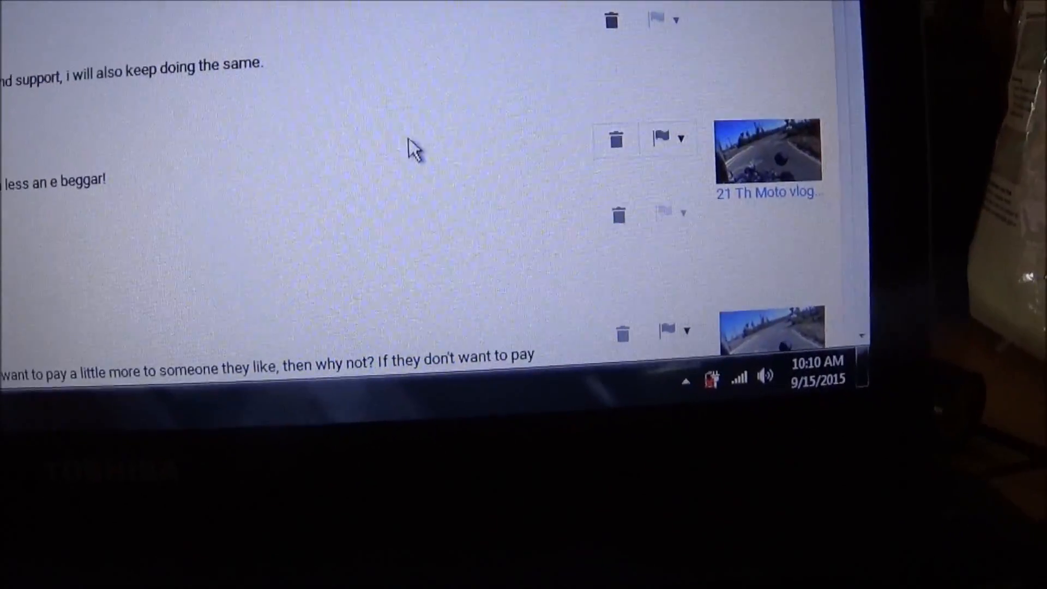
click(683, 138)
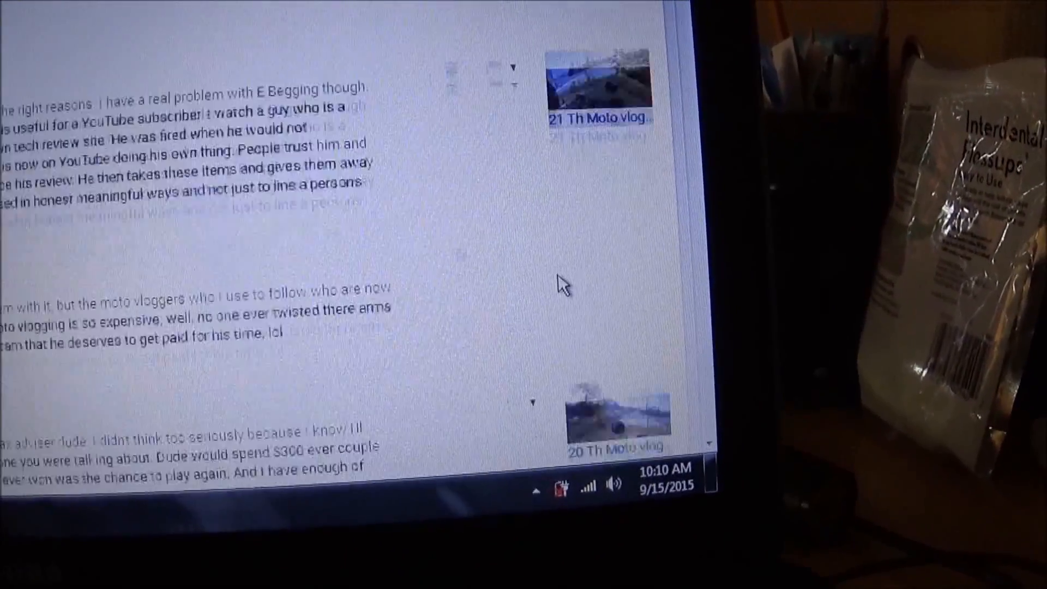
click(501, 233)
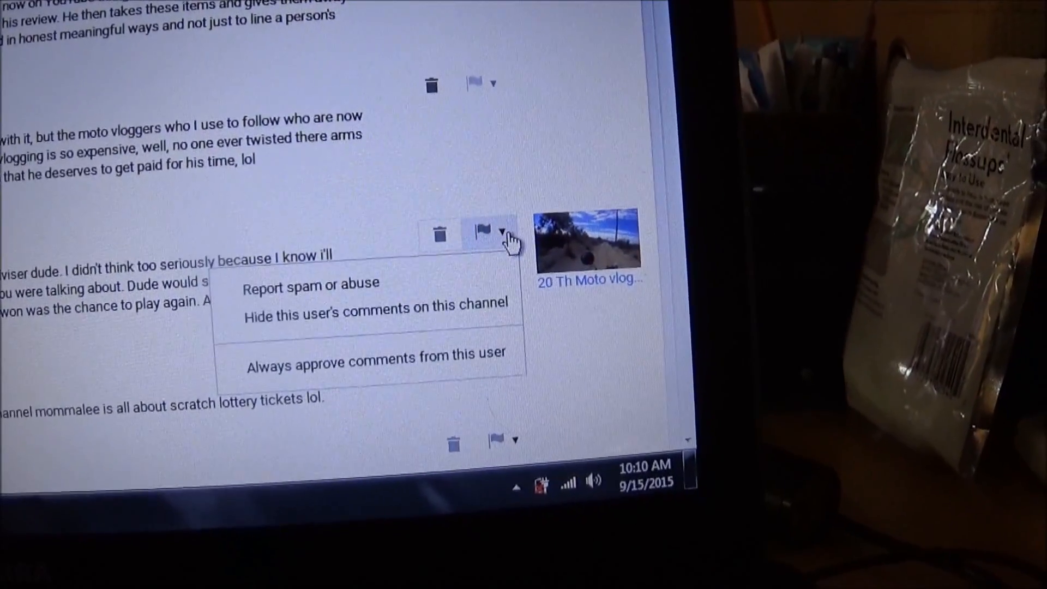
scroll(down, 3)
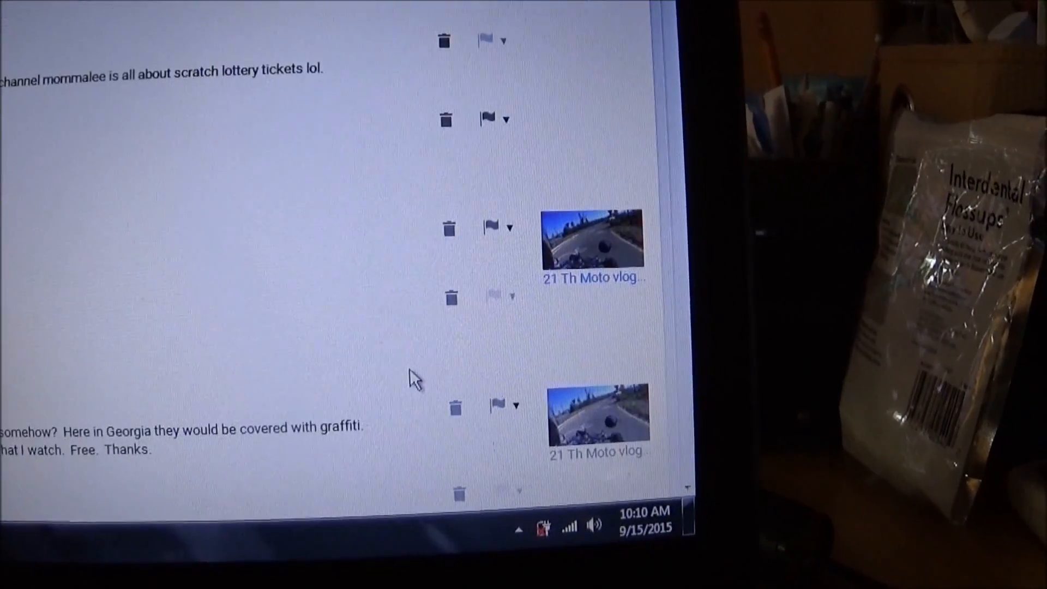
click(510, 207)
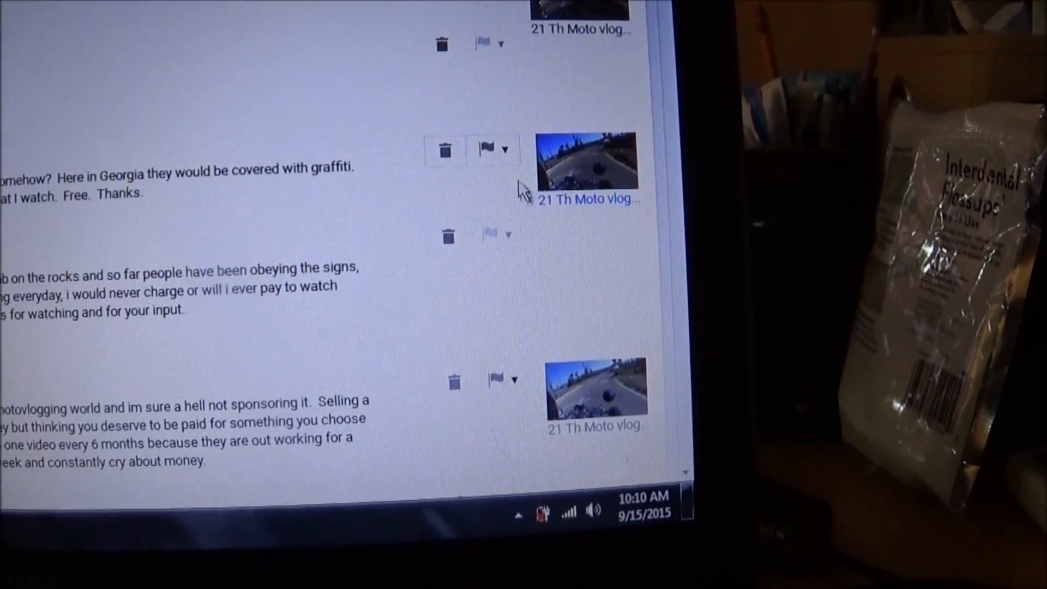
Set the next commenters to Always approve comments from this user as well
click(494, 148)
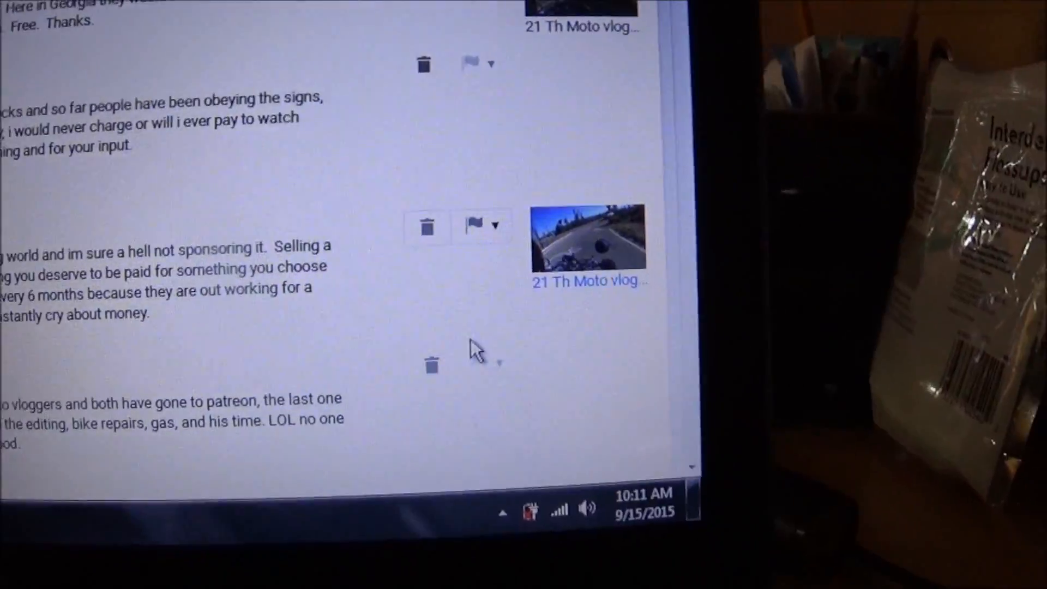
click(453, 246)
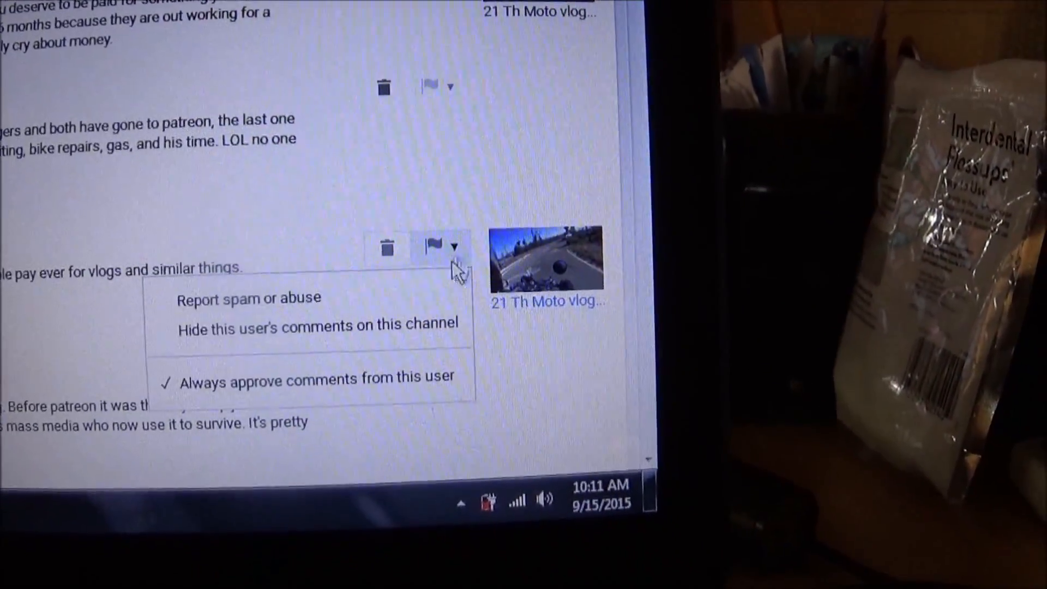
scroll(down, 3)
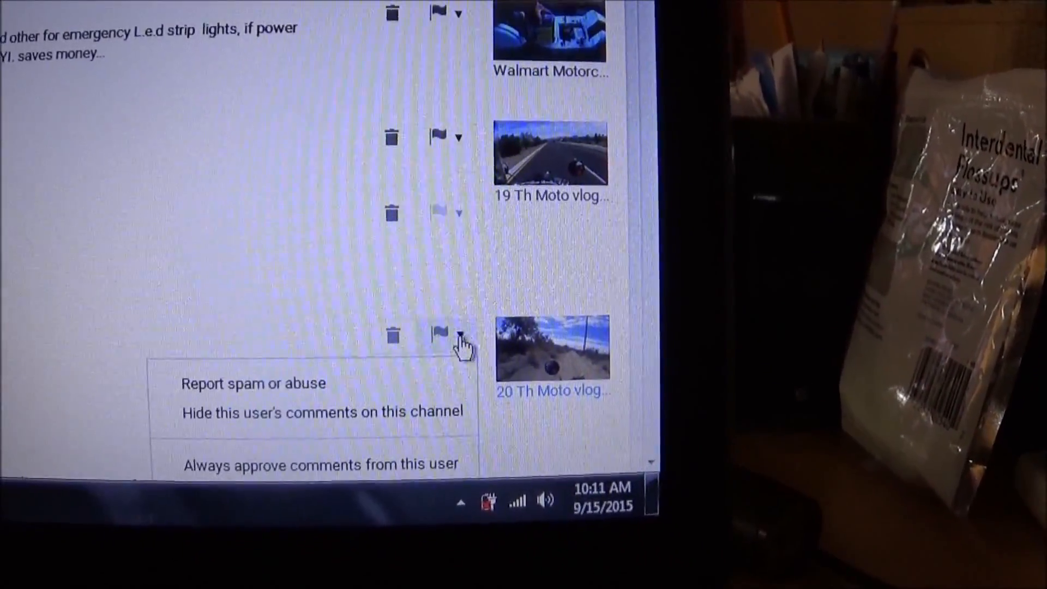
scroll(down, 3)
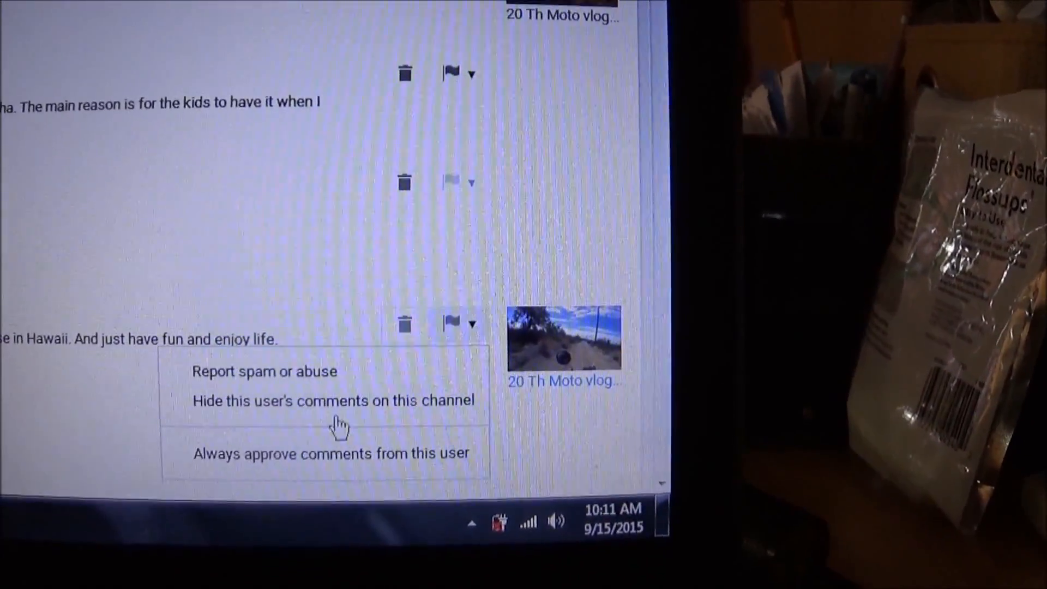
click(471, 324)
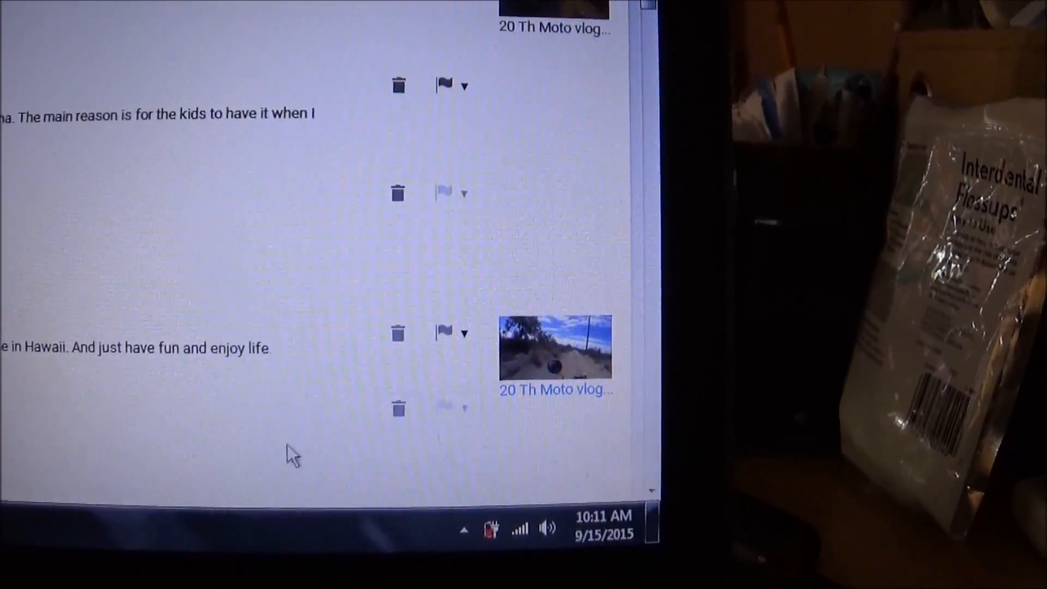
click(468, 263)
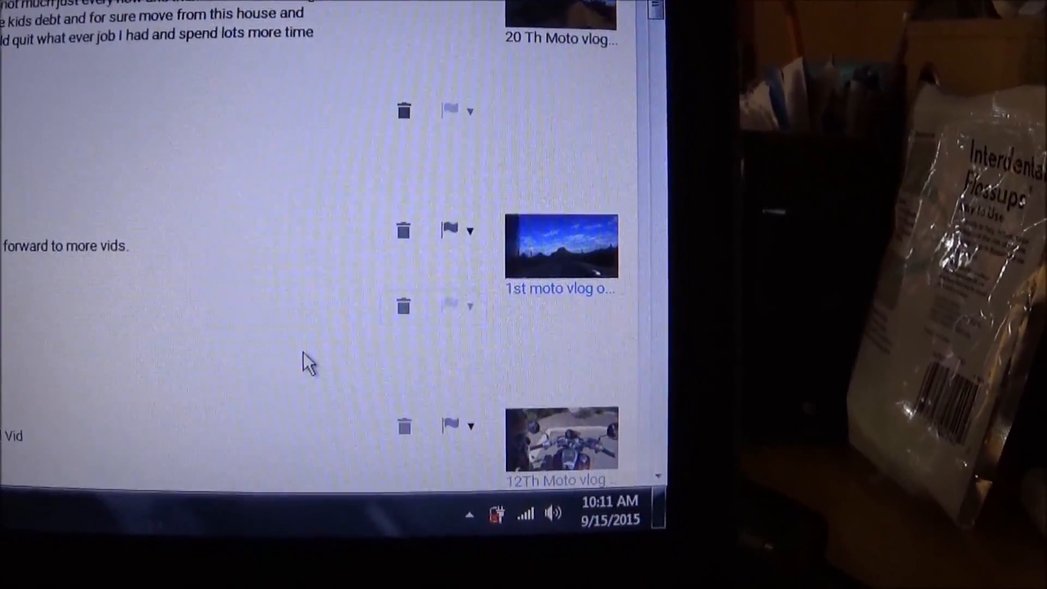
scroll(down, 3)
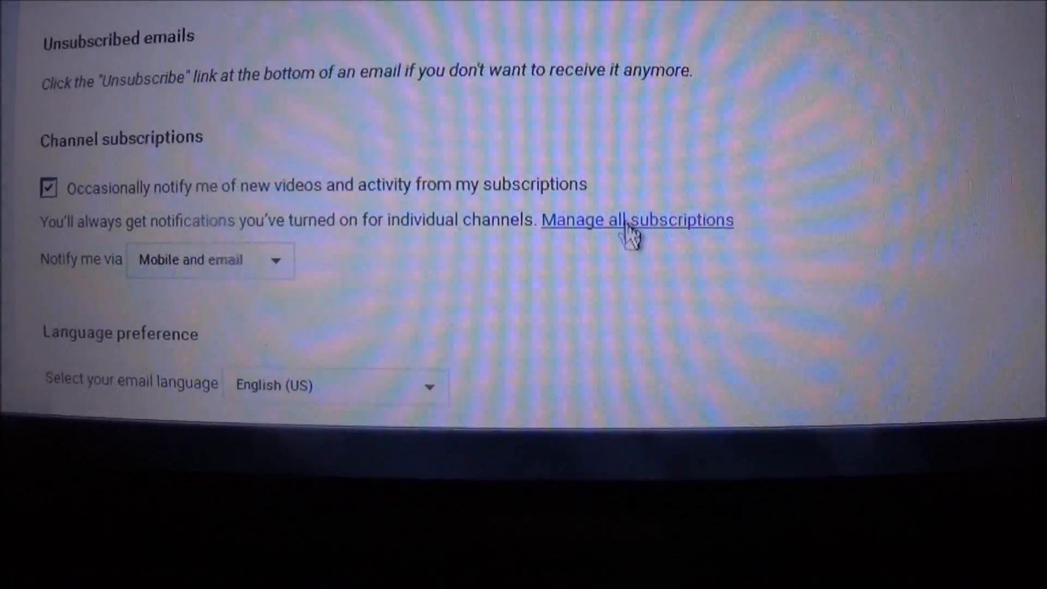
Reopen Manage all subscriptions and review the channel subscription notification options
click(637, 220)
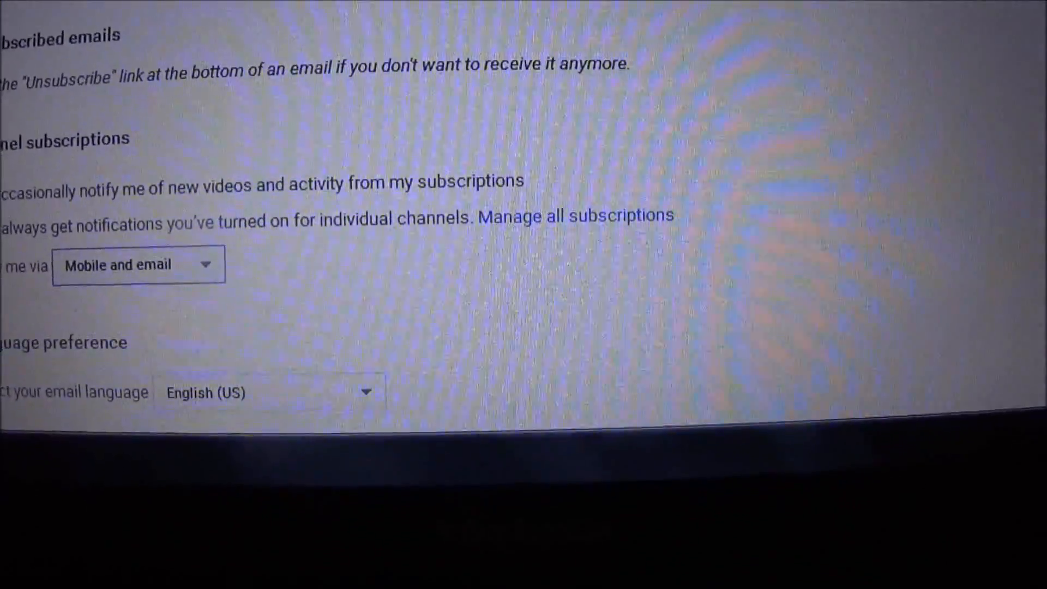
scroll(down, 3)
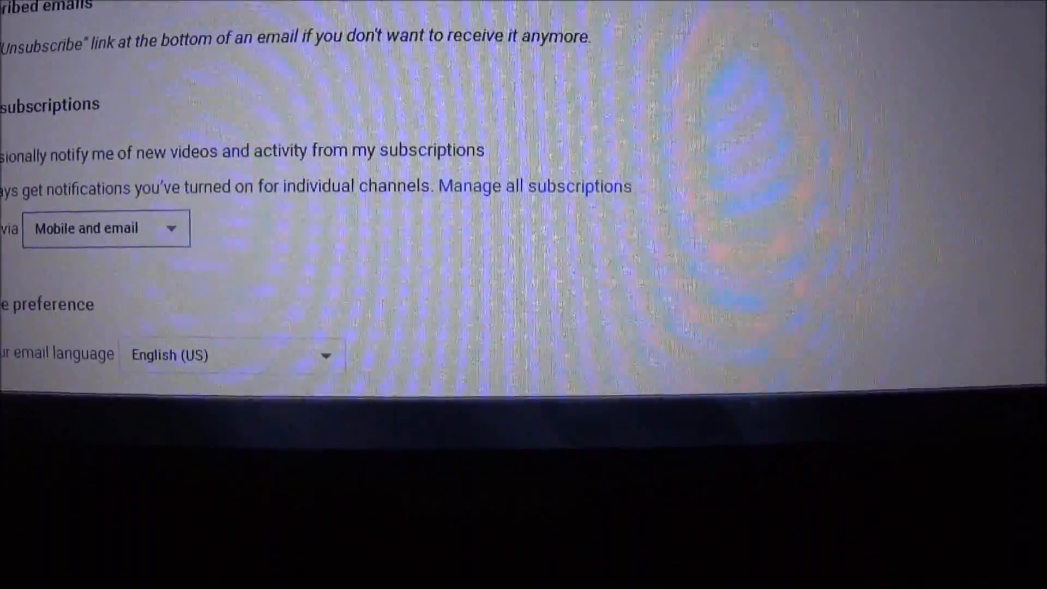